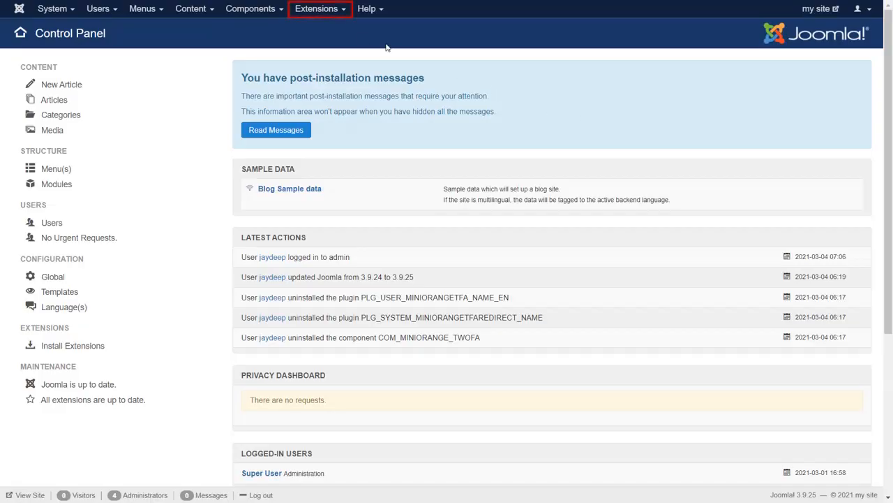
Install the 'SAML SSO for Joomla' extension from the Joomla extension directory and confirm
click(317, 9)
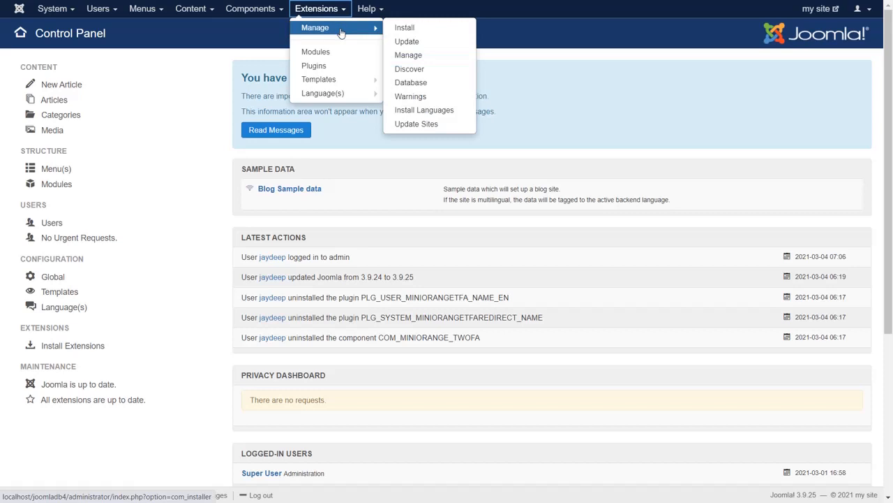
click(405, 28)
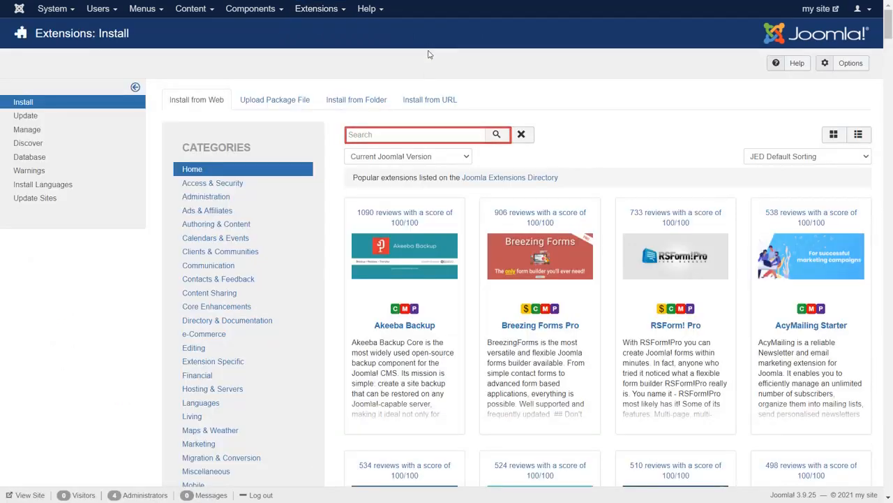
text(SAML SSO for)
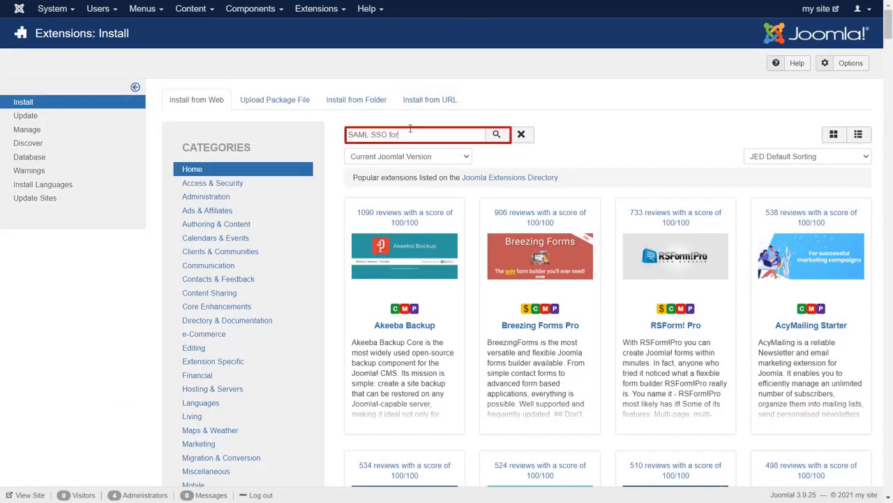
click(496, 134)
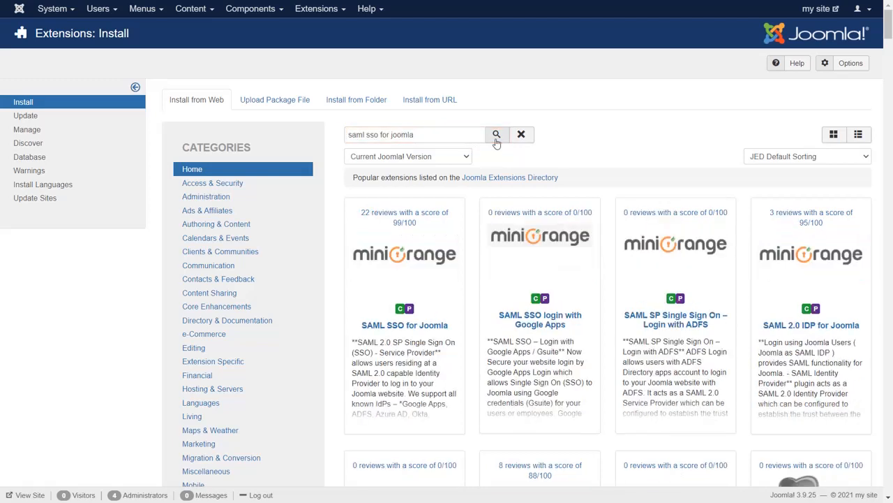
mouse_move(432, 309)
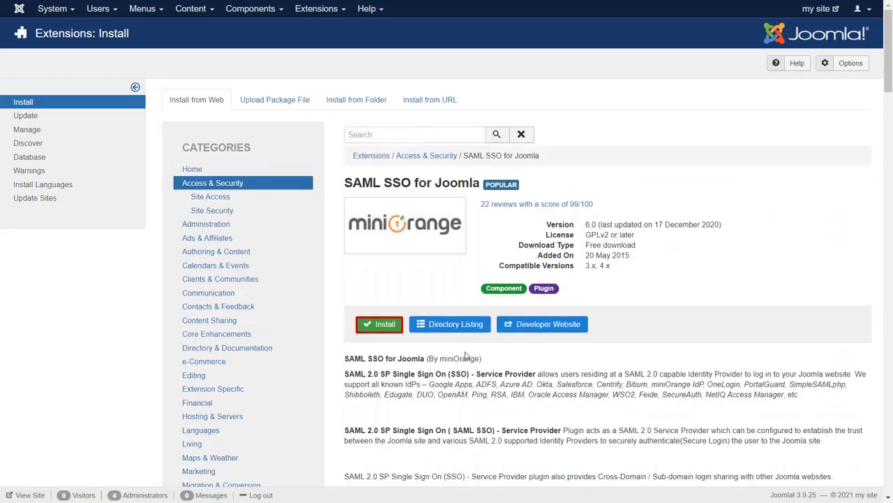
click(379, 324)
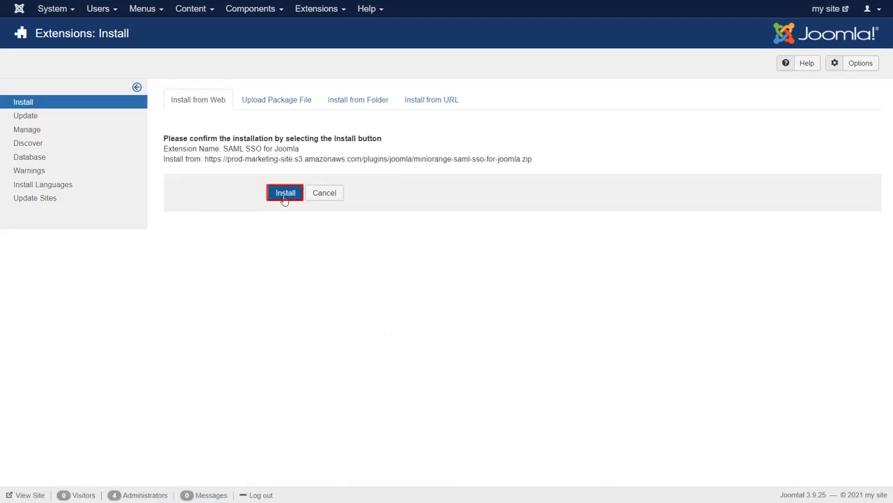
click(285, 193)
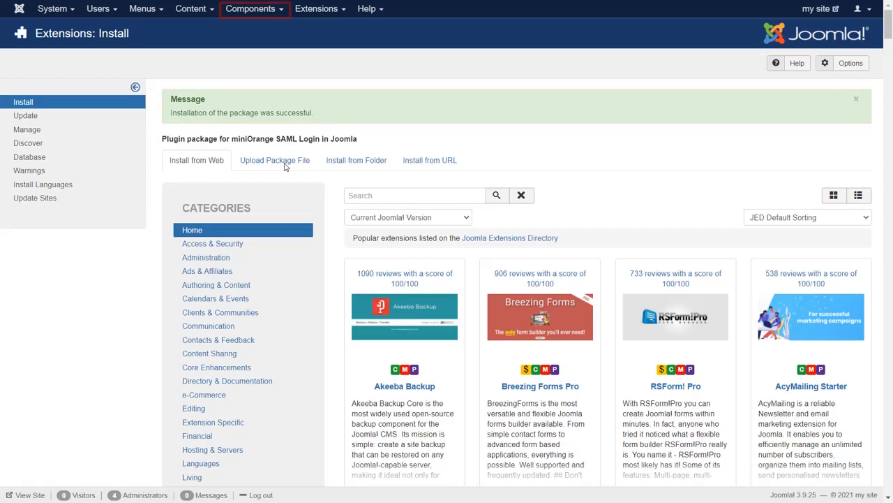
Reach the miniOrange SAML Single Sign-On setup from Components and begin the OneLogin sign-in
click(250, 8)
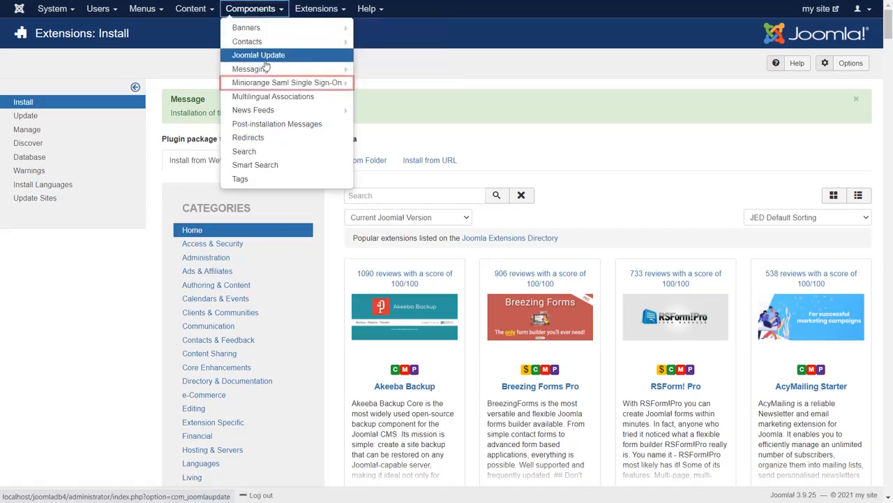
click(285, 82)
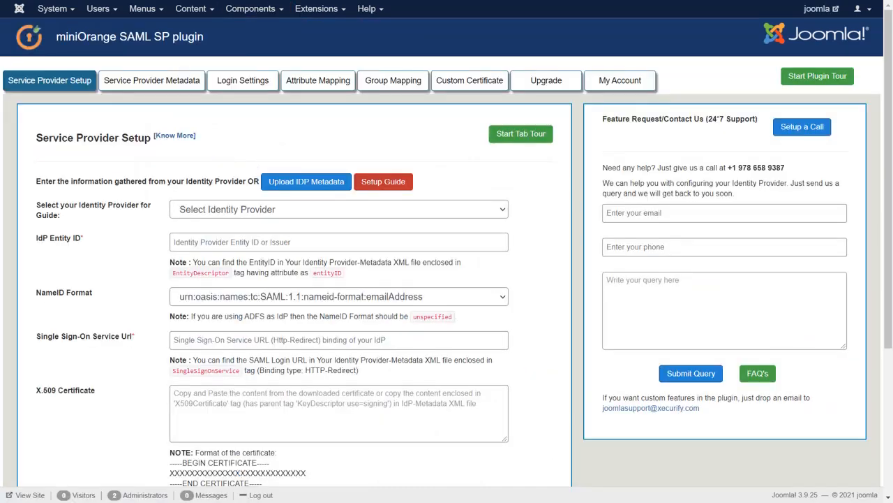
text(x)
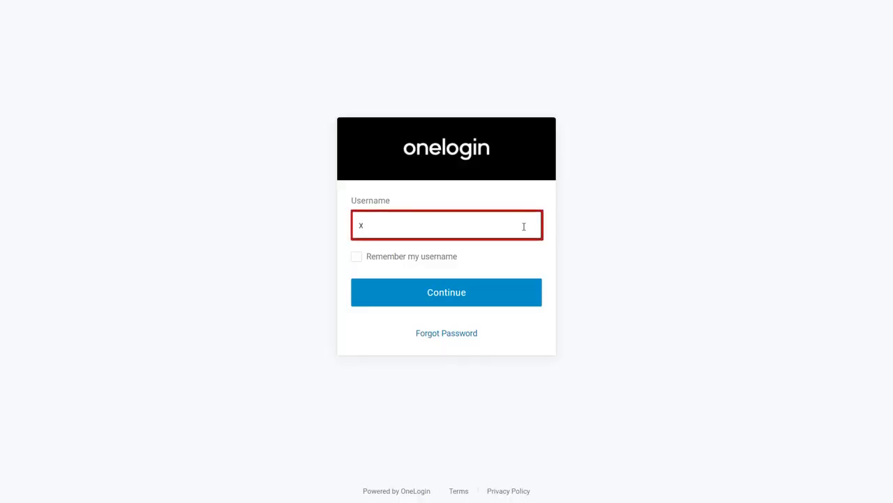
Sign into OneLogin as the administrator xyz@example with its password
text(yz@example.com)
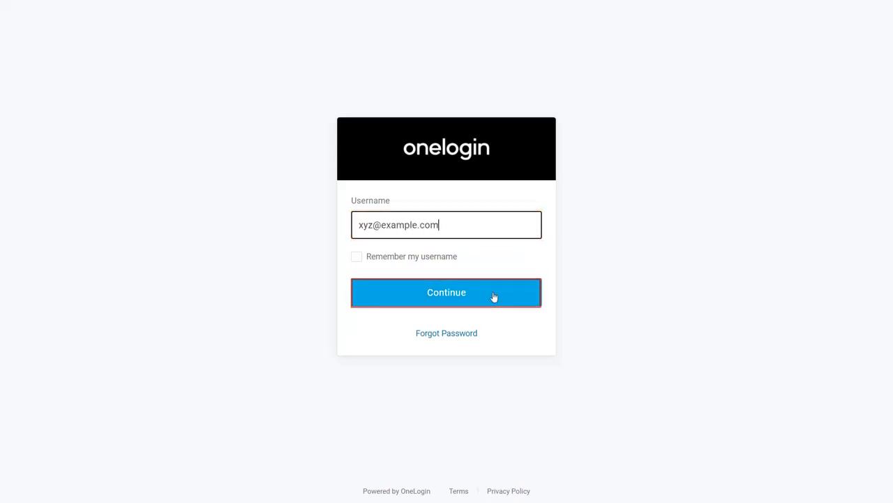
click(447, 291)
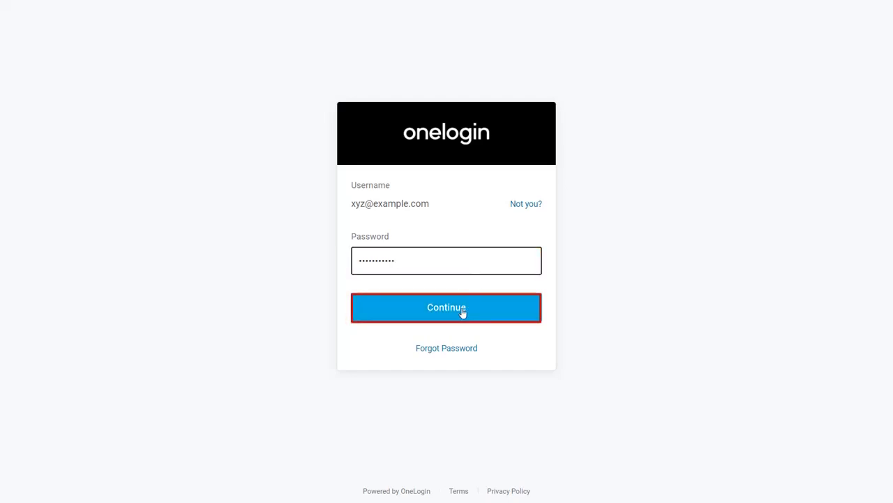
click(447, 308)
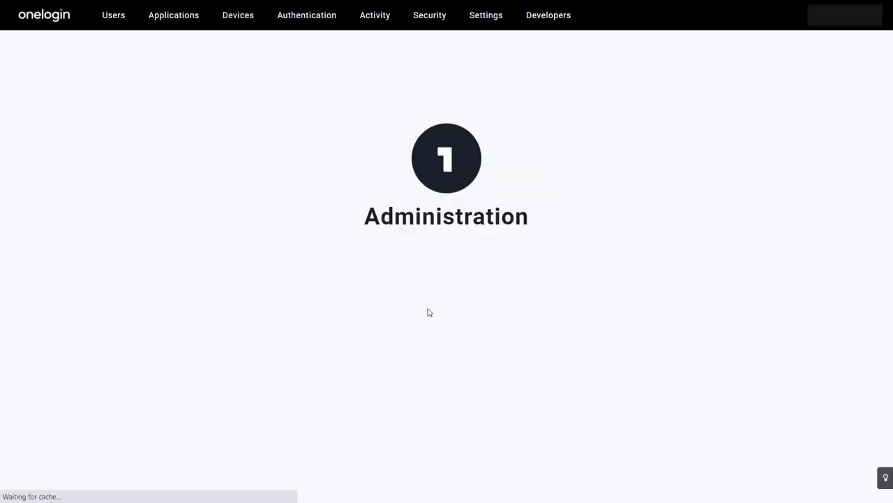
Add a SAML Test Connector (Advanced) app from the OneLogin catalogue and save it
click(173, 14)
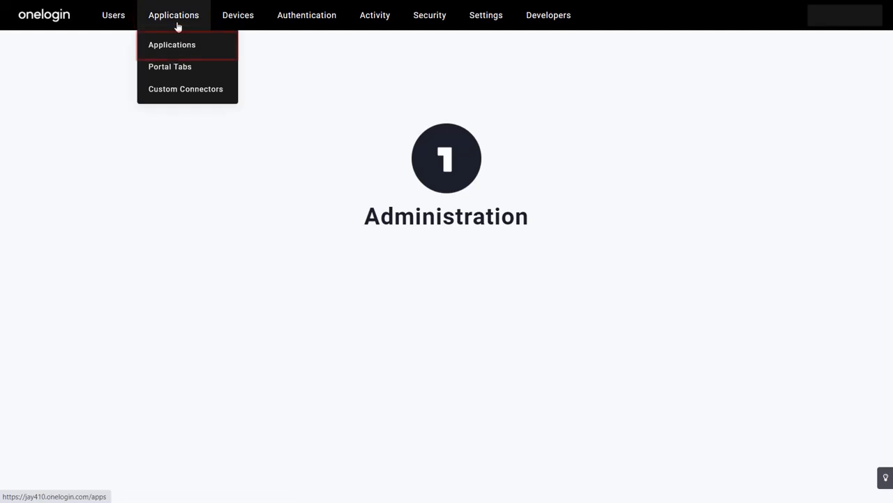
click(172, 45)
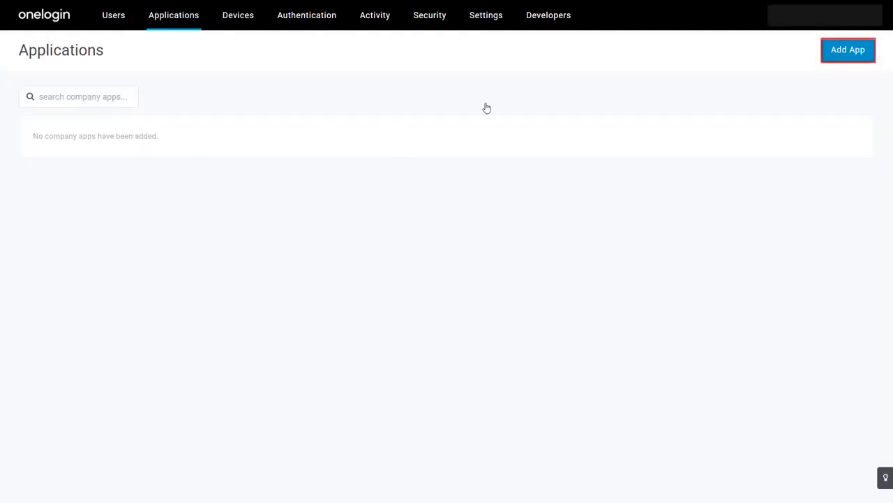
click(847, 51)
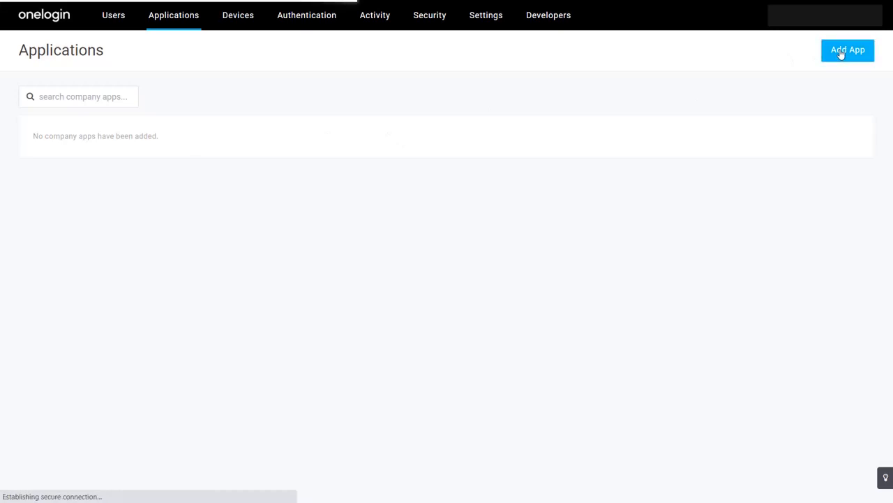
click(848, 50)
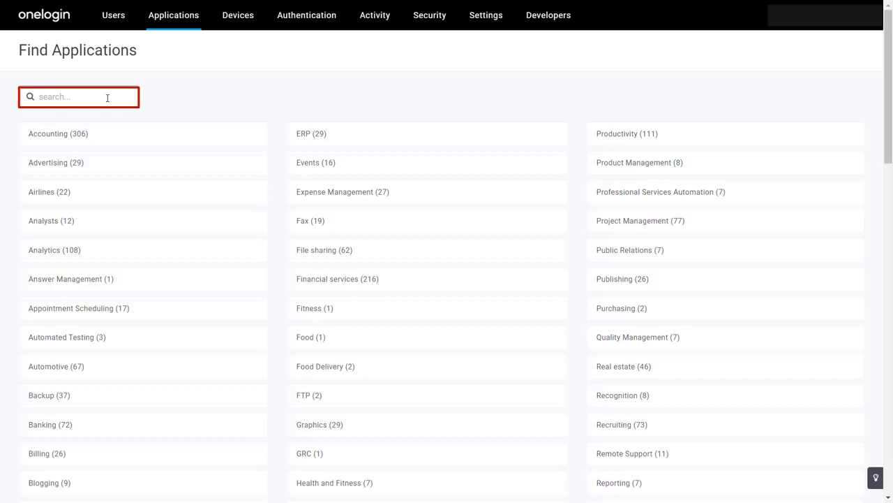
text(SAML t)
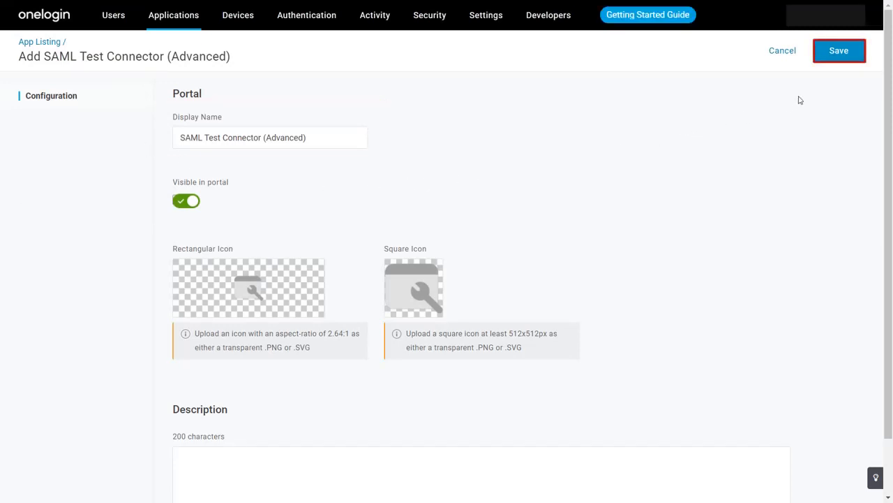
click(837, 51)
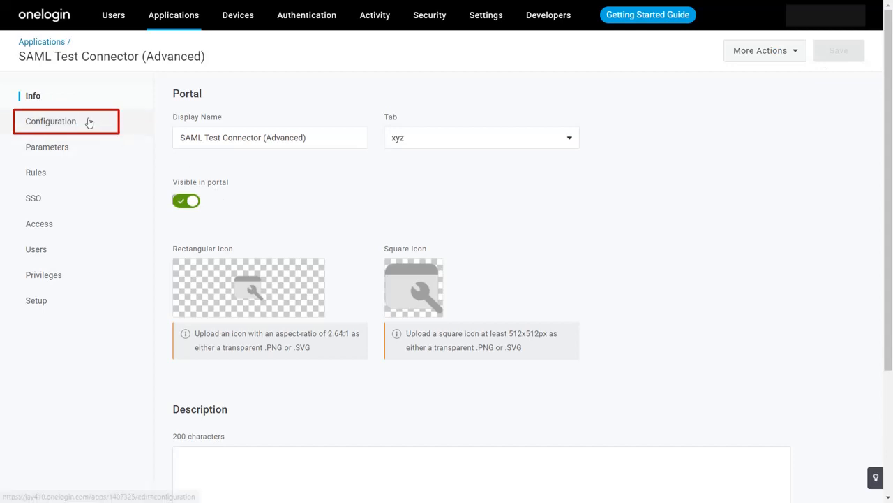
click(50, 120)
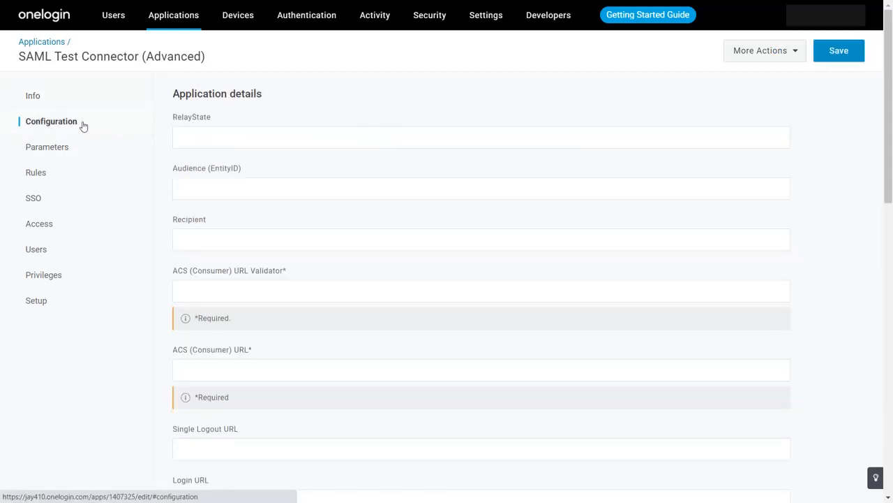
click(481, 187)
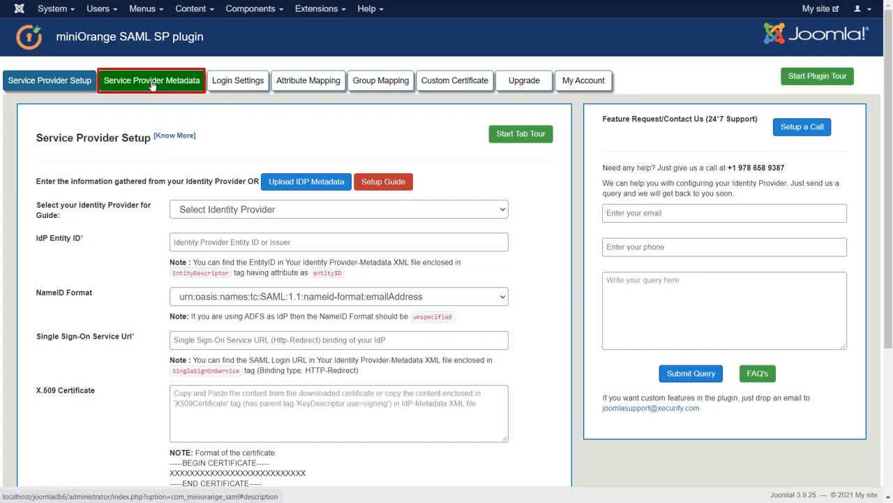
click(150, 79)
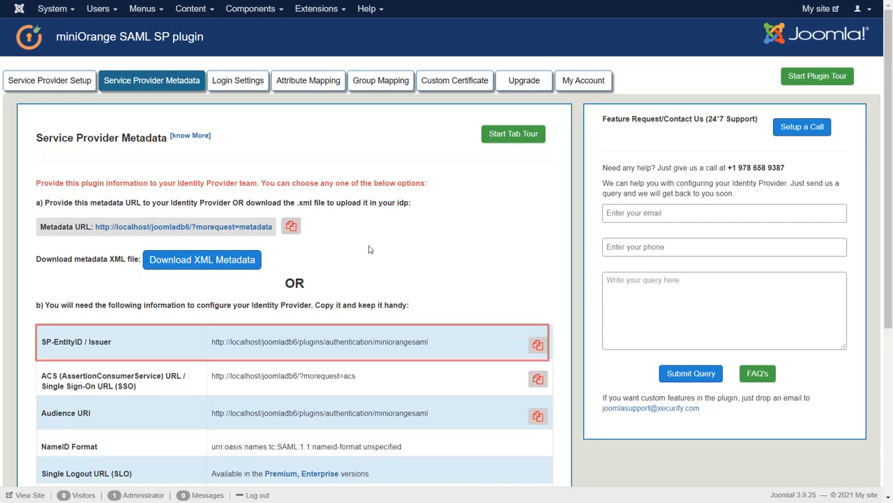
click(537, 345)
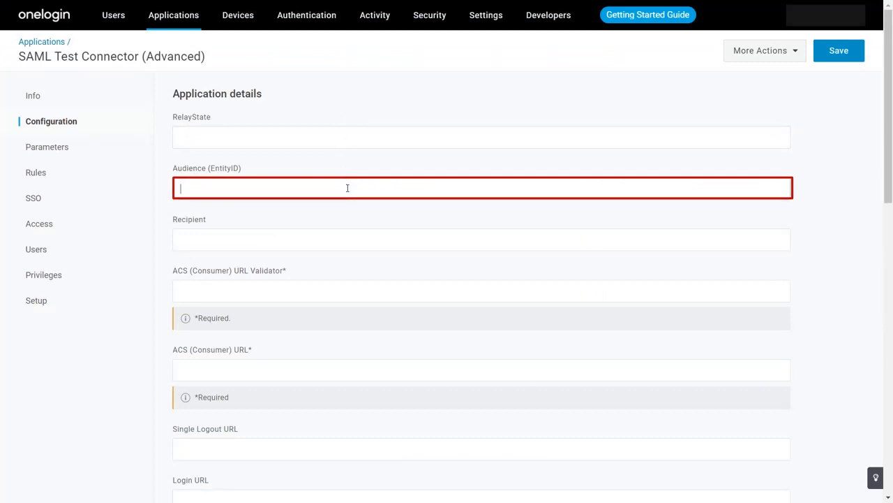
text(http://localhost/joomladb6/plugins/authentication/miniorangesaml)
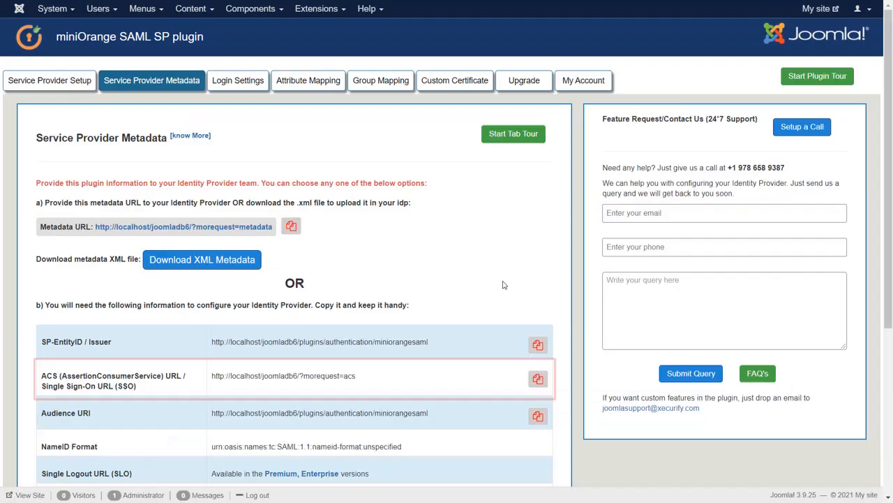
click(539, 379)
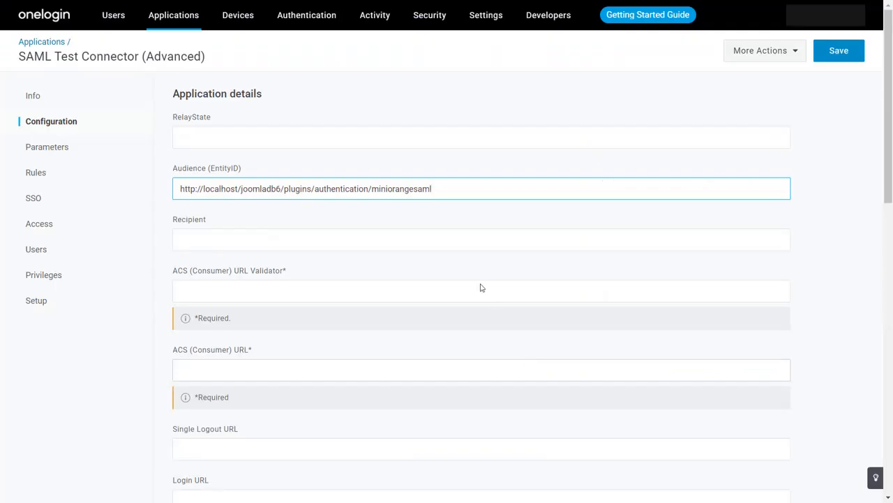
text(http://localhost/joomladb6/?morequest=acs)
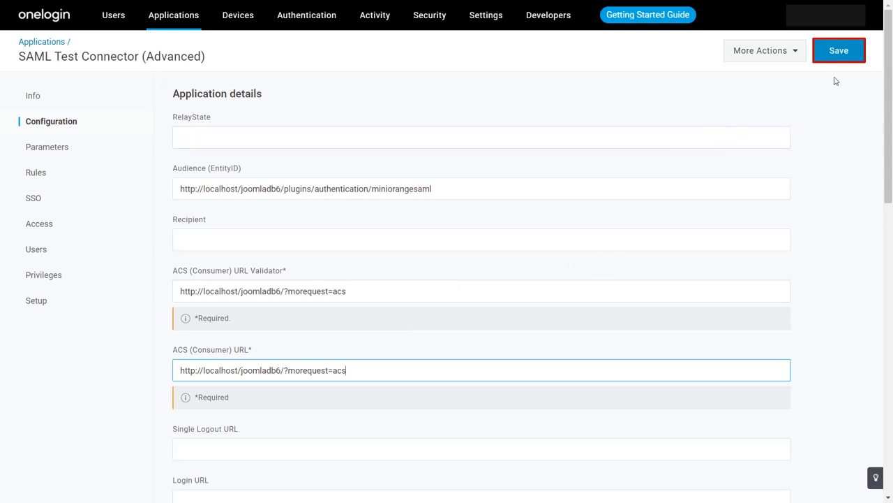
click(33, 95)
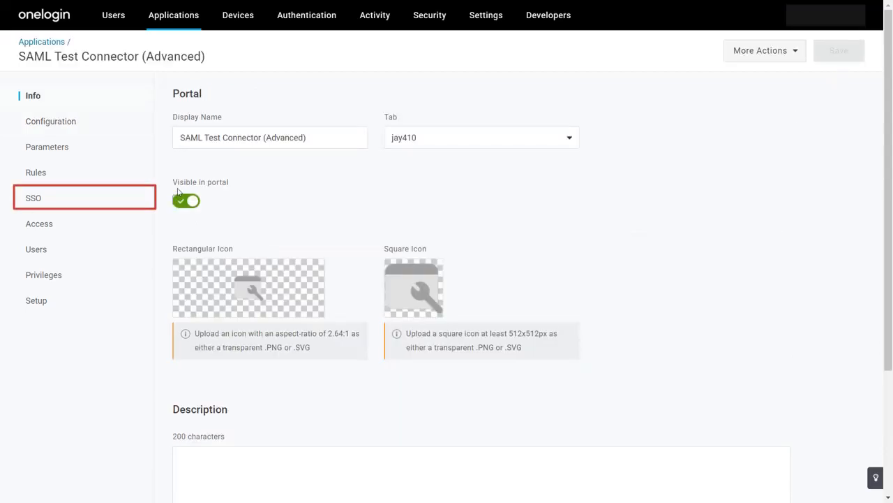
Carry OneLogin's issuer URL and SAML 2.0 endpoint into the plugin's identity provider setup
click(34, 198)
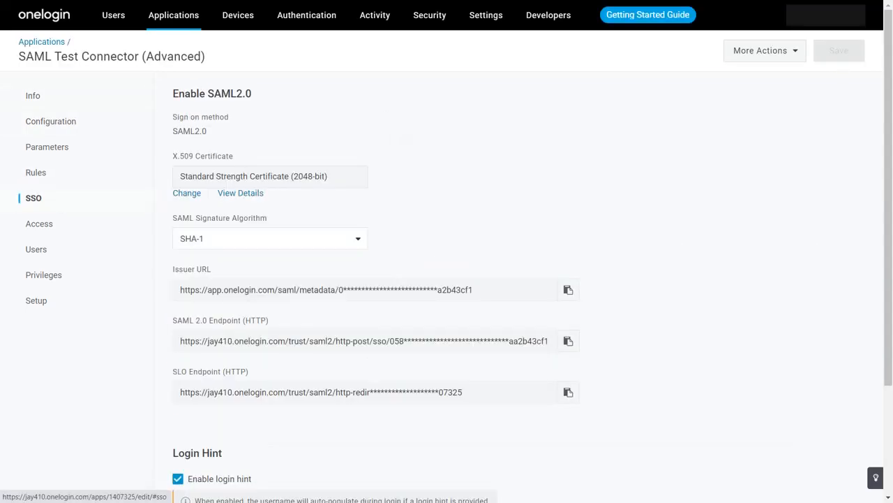
click(568, 289)
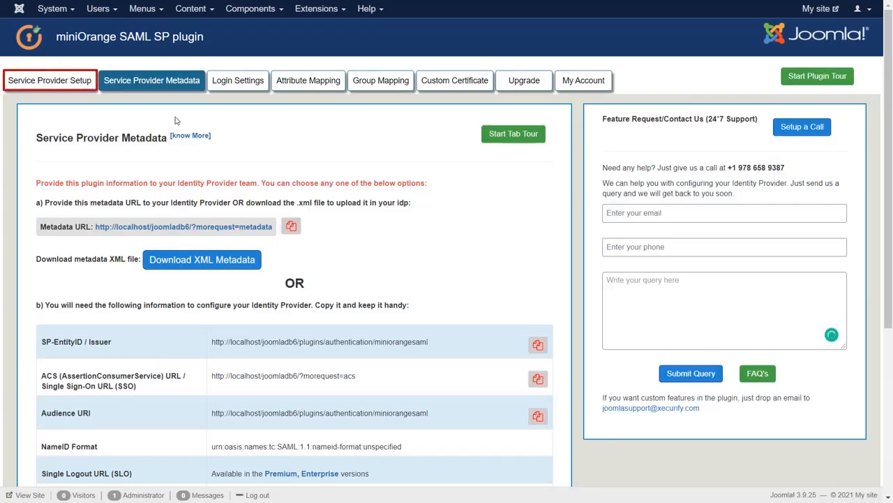
click(49, 80)
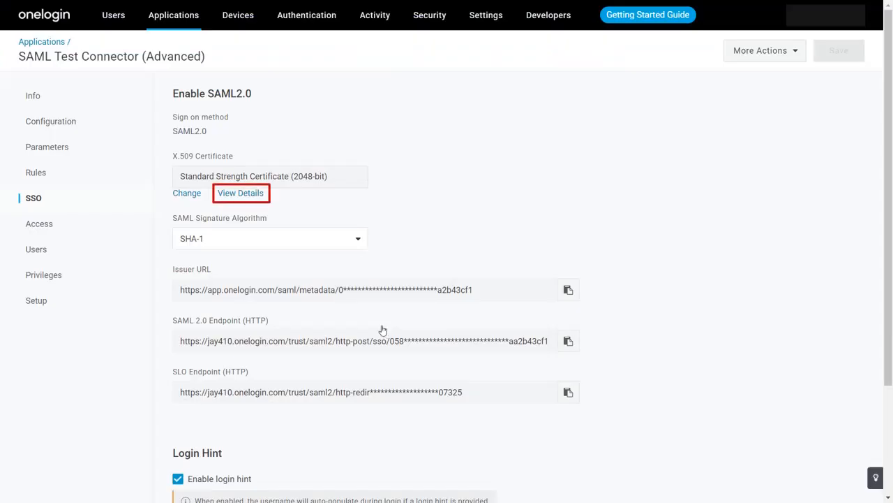
Copy the connector's X.509 certificate from View Details into the plugin's certificate field
click(240, 192)
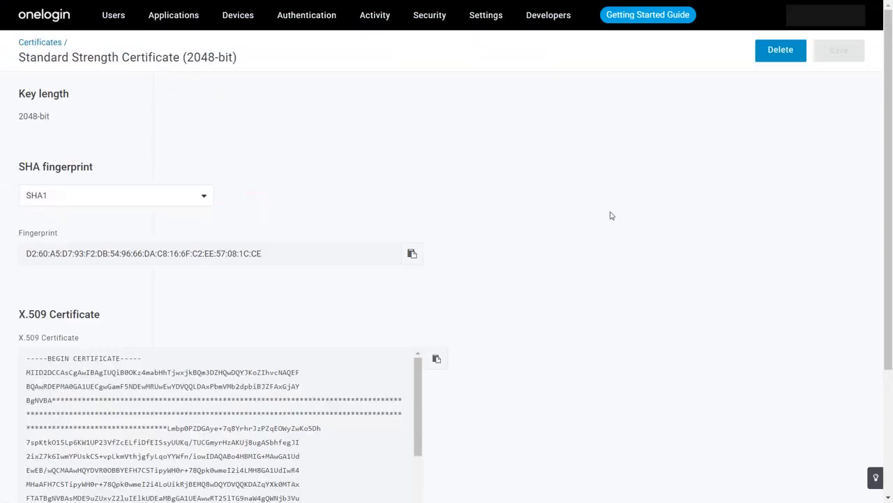
mouse_move(436, 358)
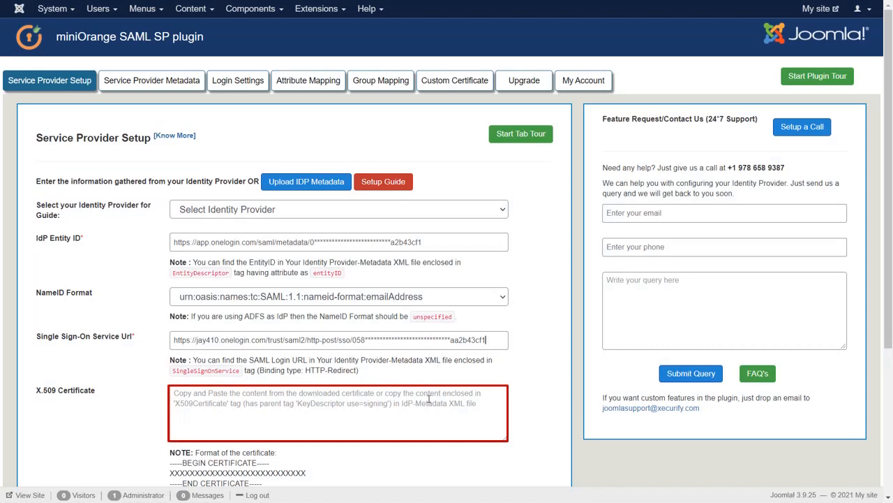
click(337, 402)
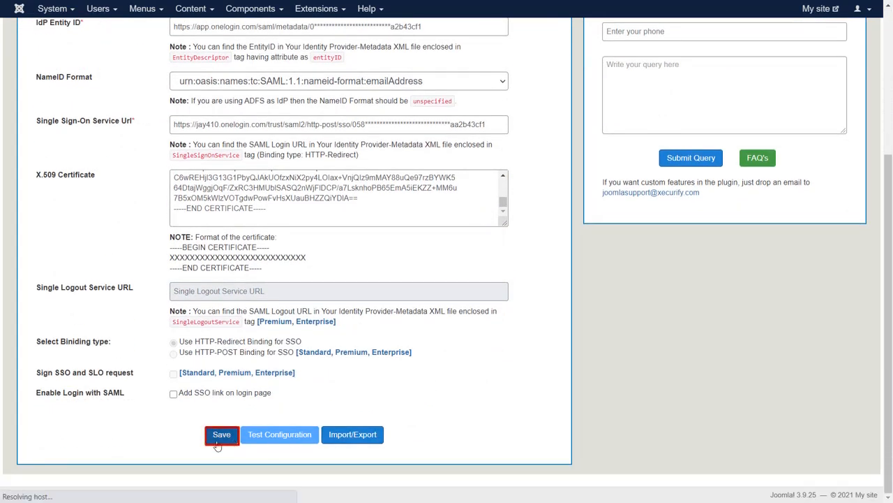
Save the plugin's identity provider settings and run Test Configuration
click(220, 434)
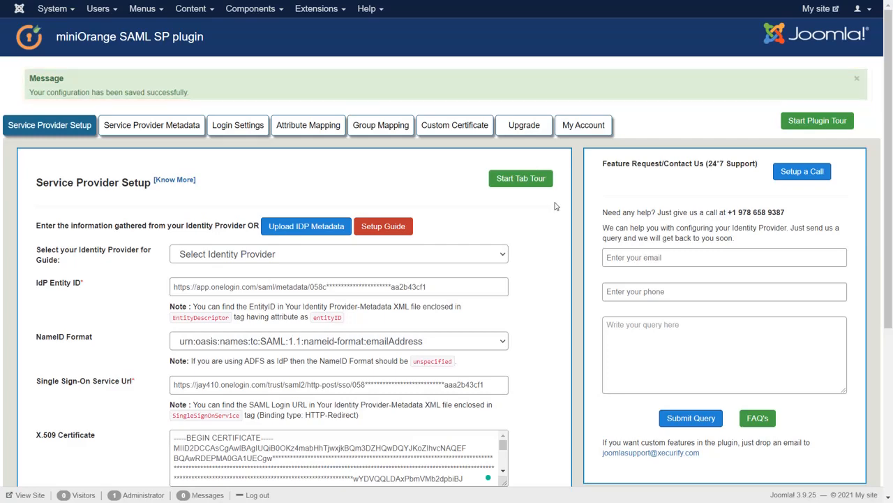
scroll(down, 3)
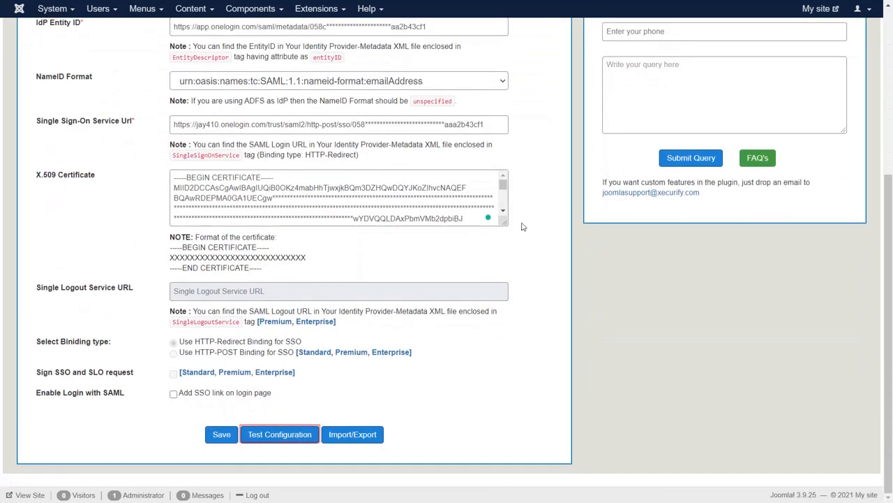
click(279, 433)
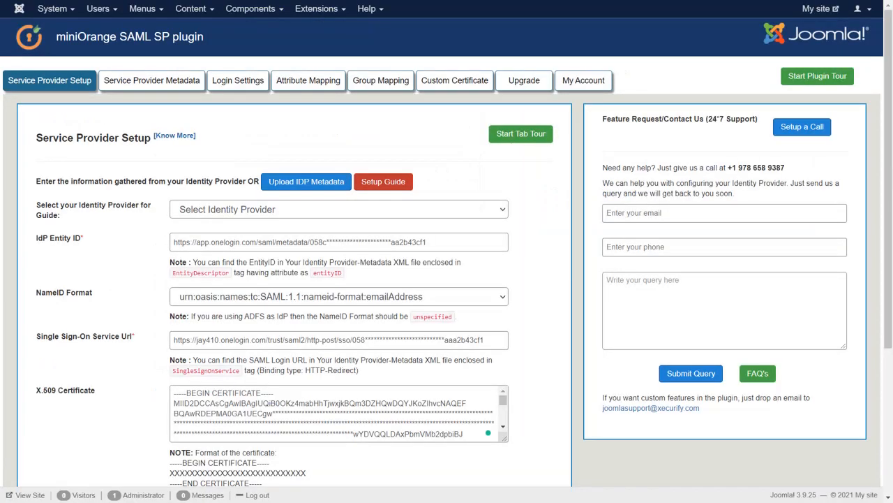
Copy the site's single sign-on link from the plugin's Login Settings
click(237, 80)
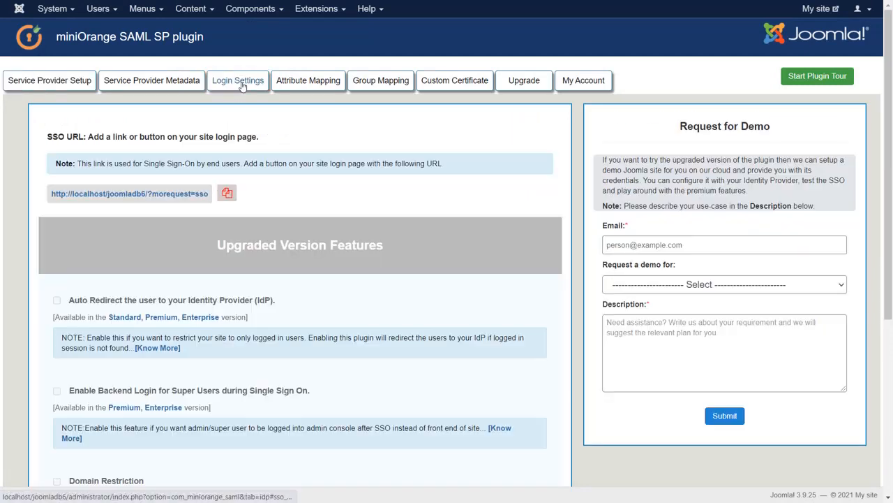
click(237, 80)
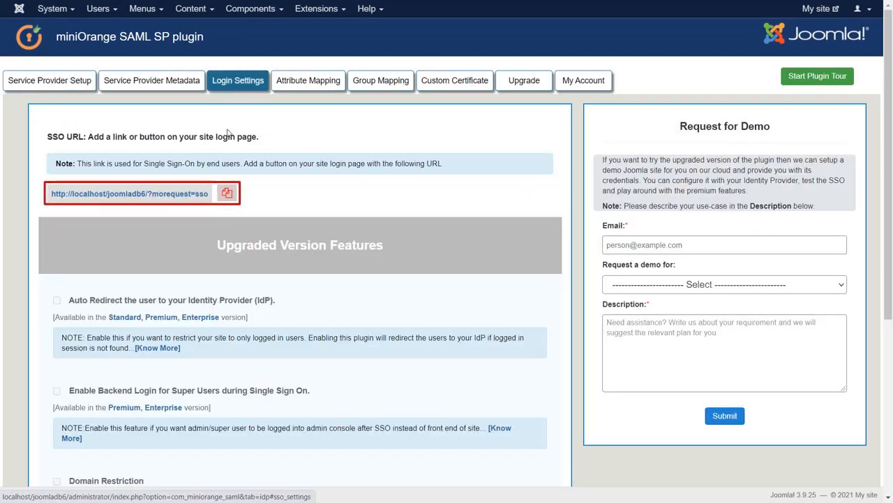
click(226, 193)
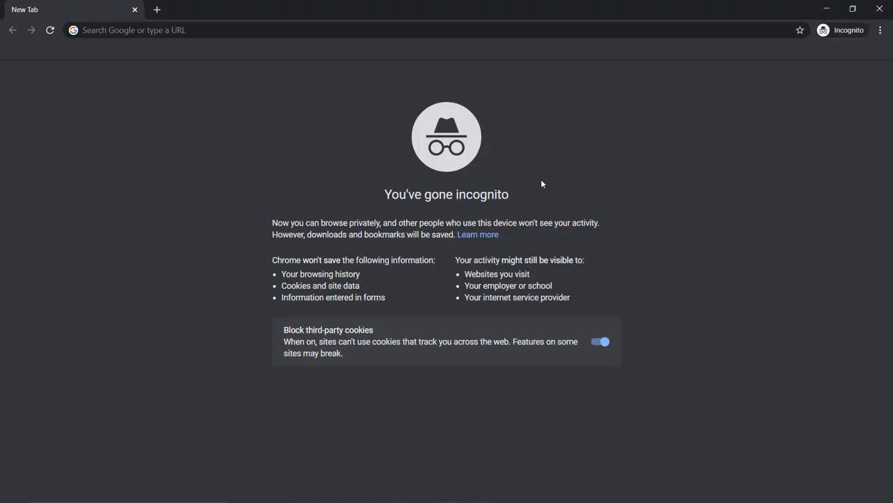
Browse to localhost/joomladb6/?morequest=sso in the incognito window
click(279, 31)
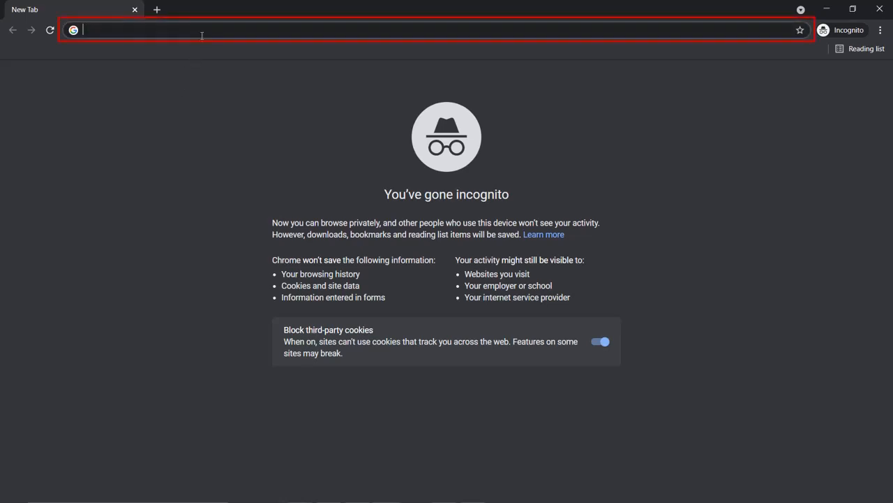
text(localhost/joomladb6/?morequest=sso)
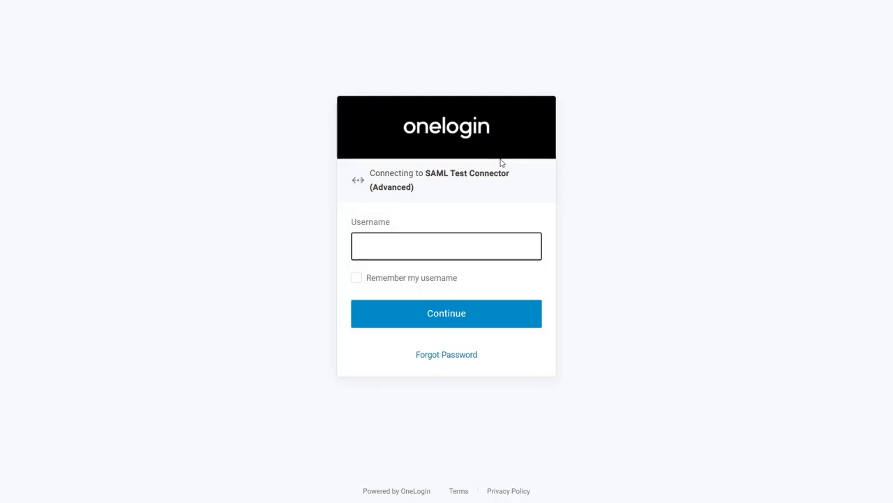
Sign in through OneLogin as xyz@example so the Joomla site welcomes the logged-in user
text(xyz@)
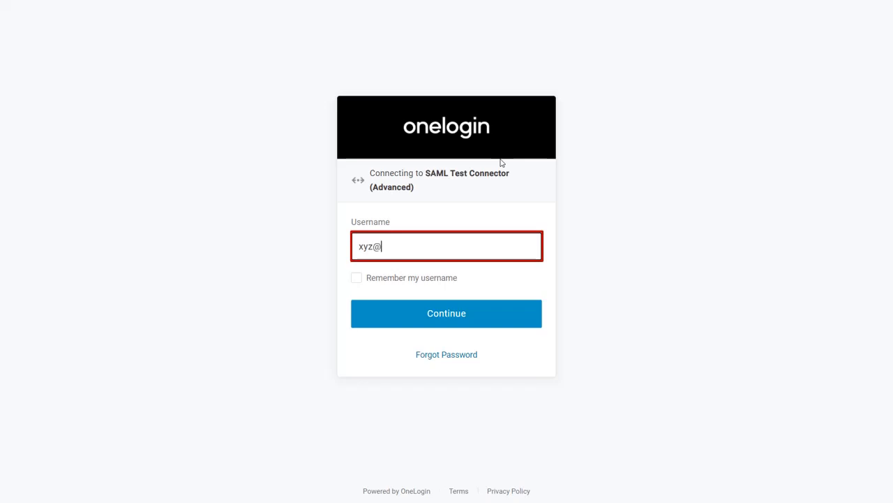
text(example.com)
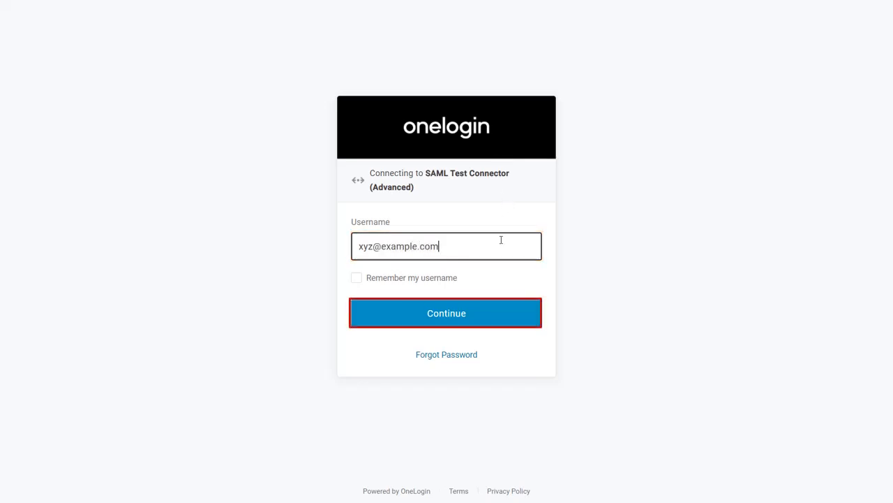
click(446, 313)
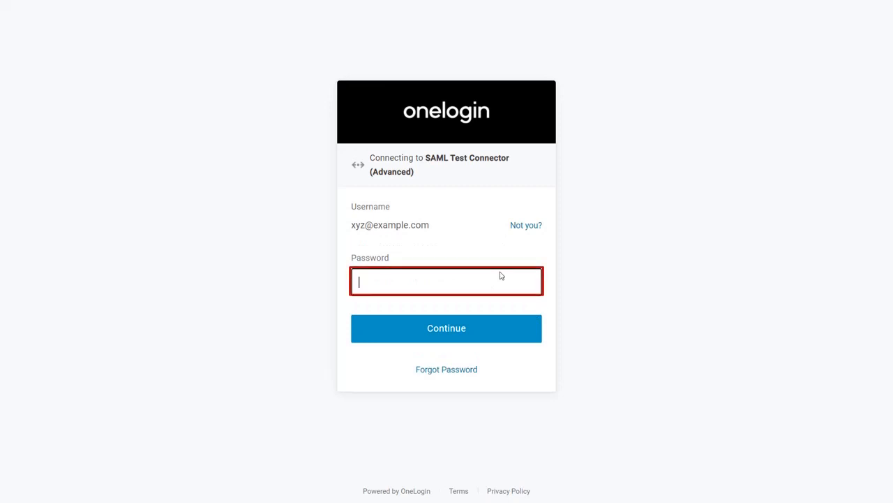
text(password)
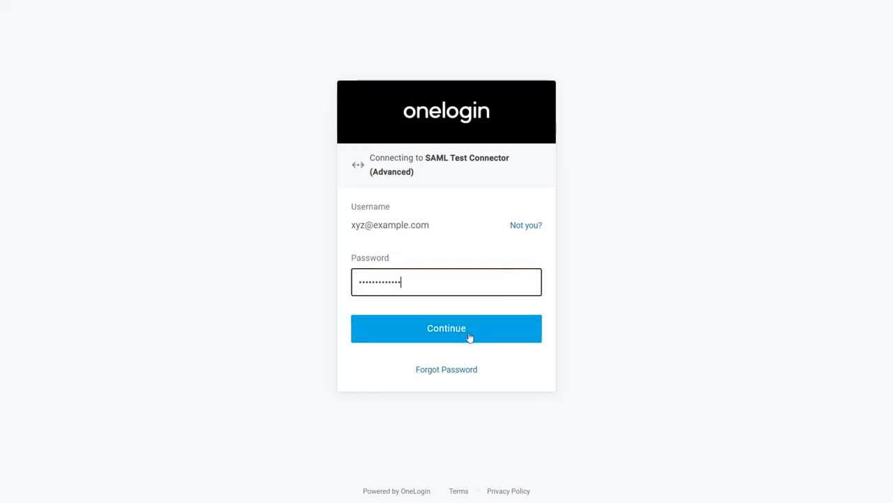
click(447, 328)
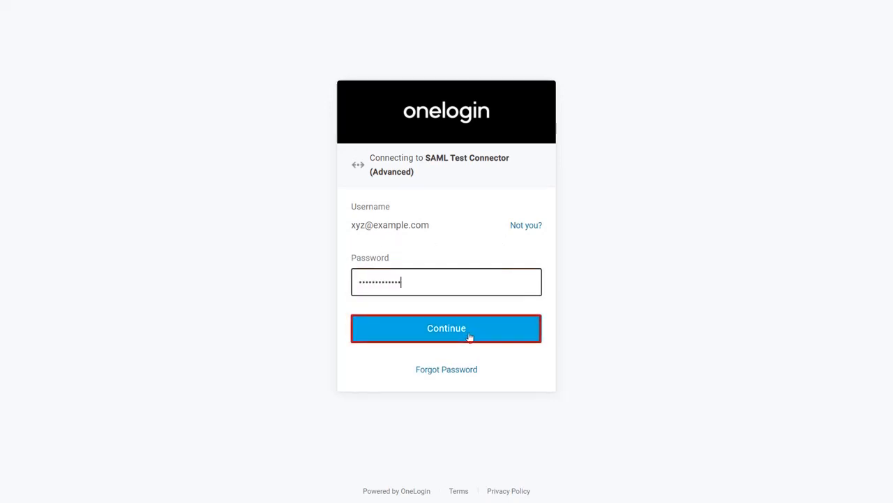
click(447, 328)
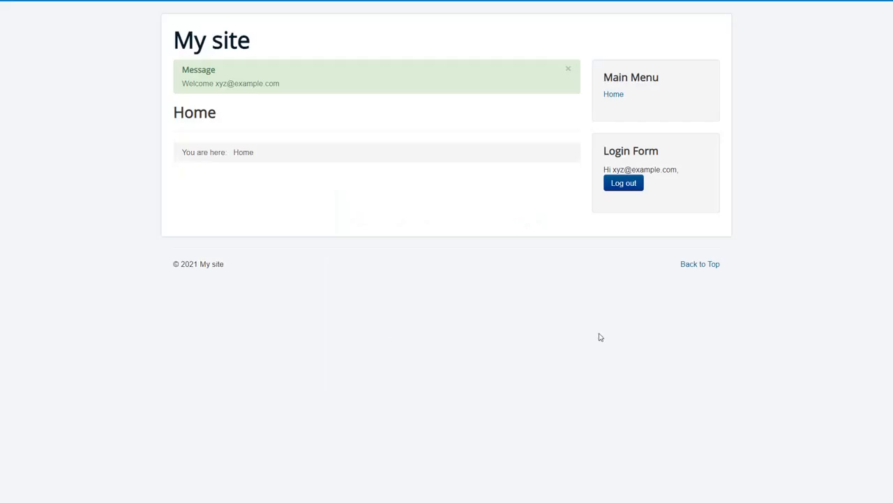